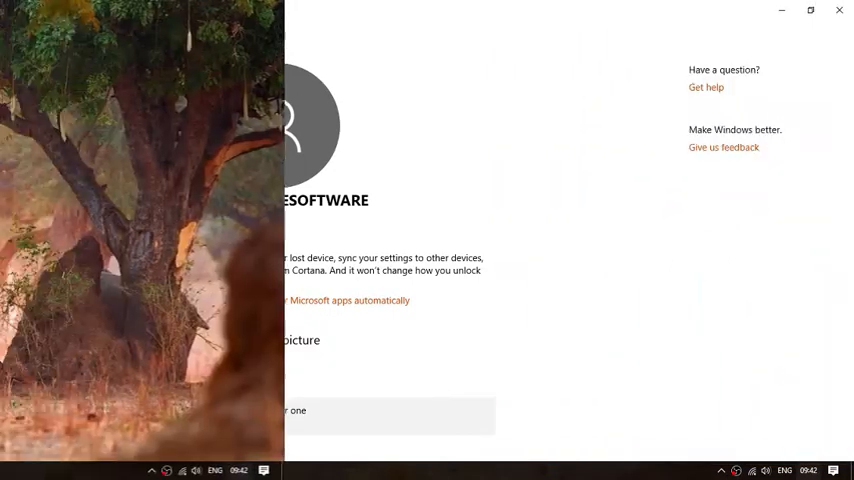
- Hide the Settings Your info window so only the desktop shows
left_click(840, 18)
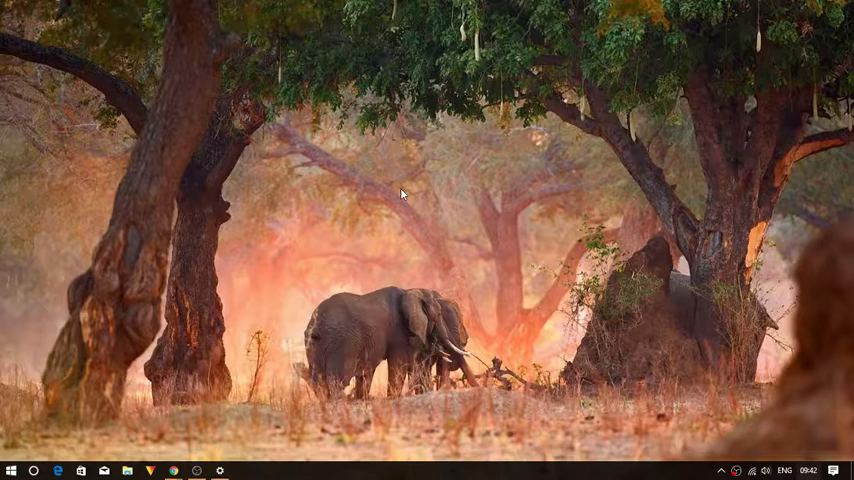
- Launch Registry Editor from the Run dialog with REGEDIT
type("REGEDIT")
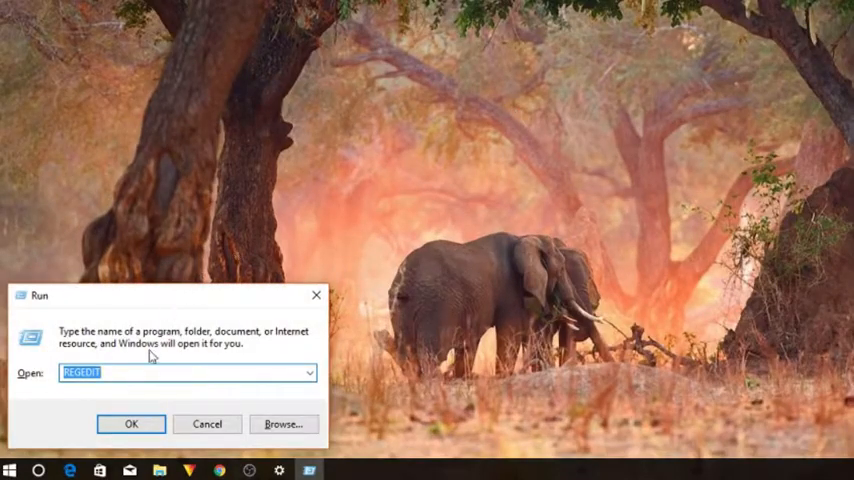
mouse_move(148, 384)
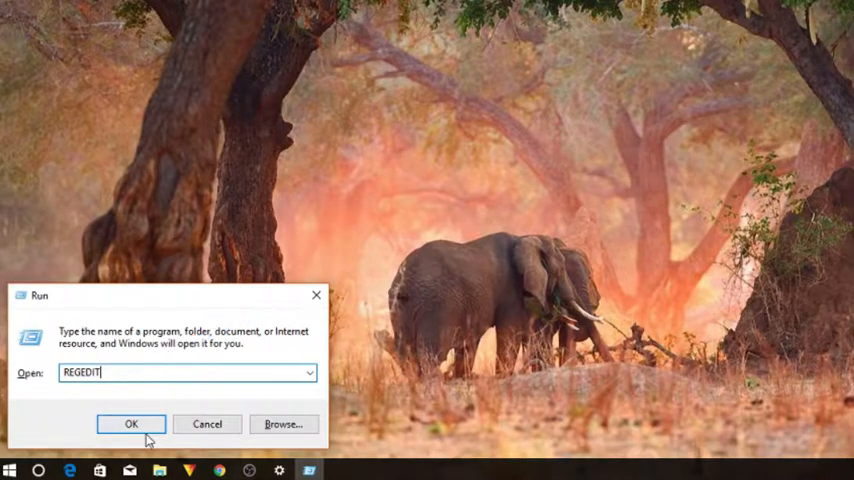
left_click(128, 424)
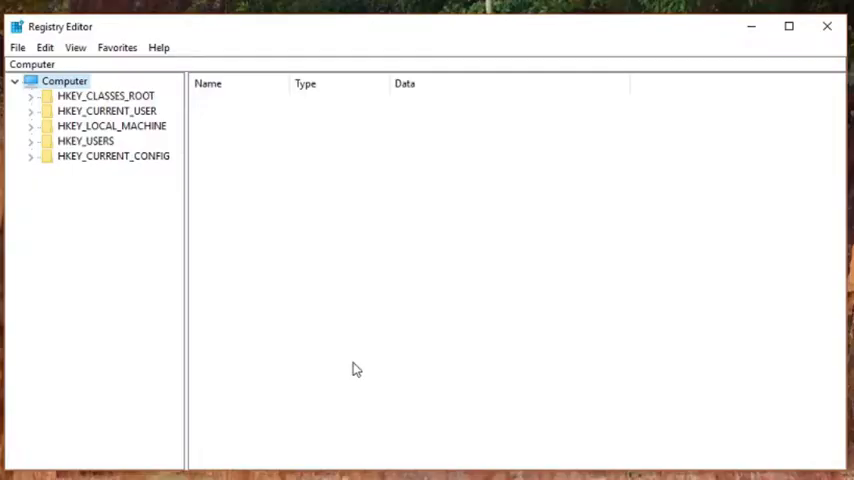
- Navigate HKEY_LOCAL_MACHINE\SOFTWARE\Microsoft\PolicyManager\default\Settings and select the AllowYourAccount key
left_click(80, 64)
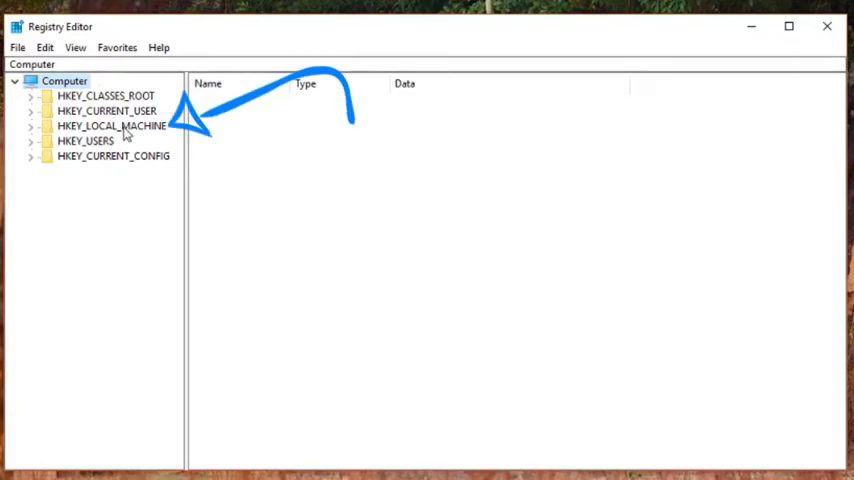
left_click(110, 126)
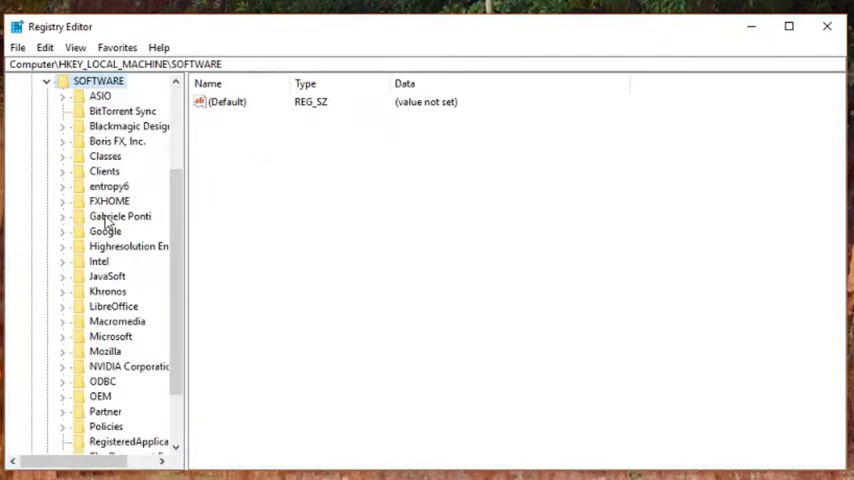
left_click(118, 366)
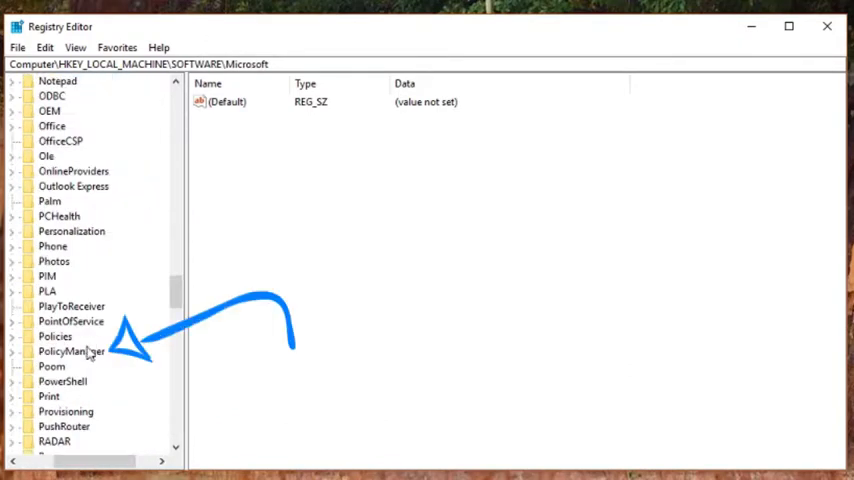
left_click(72, 352)
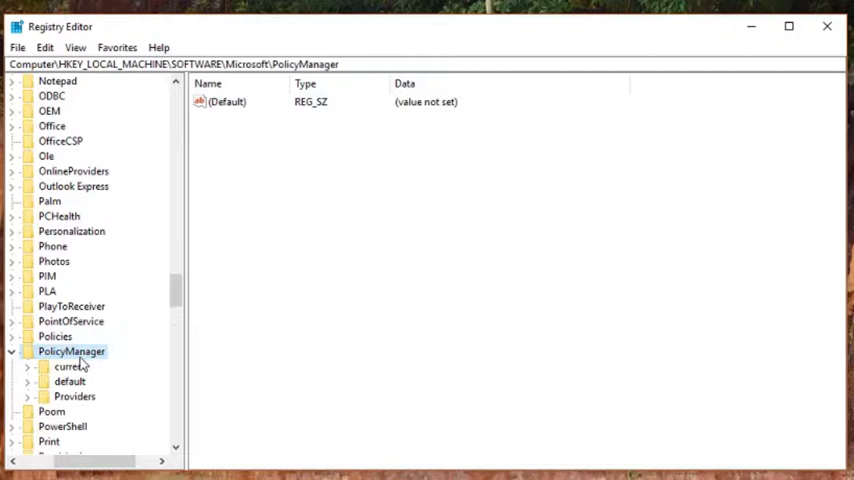
double_click(68, 380)
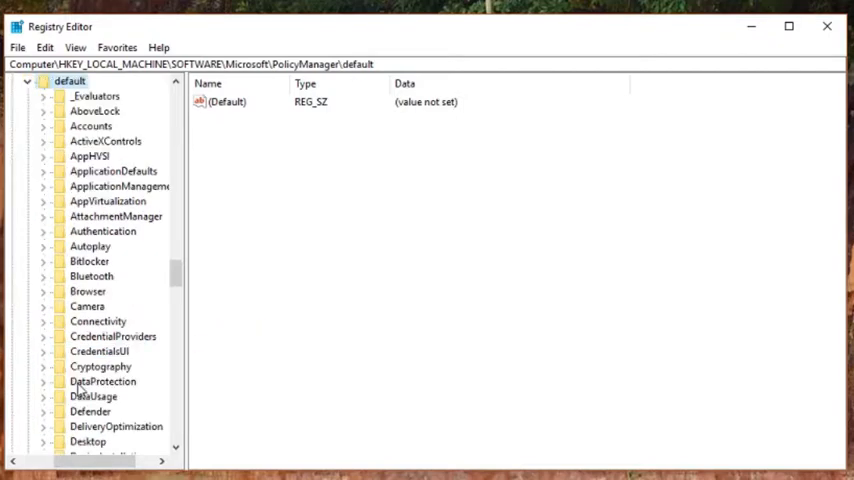
left_click(88, 126)
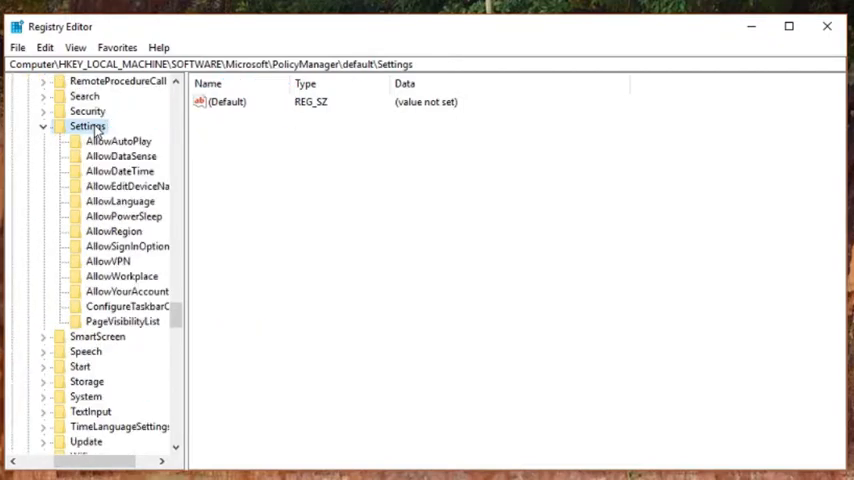
mouse_move(120, 324)
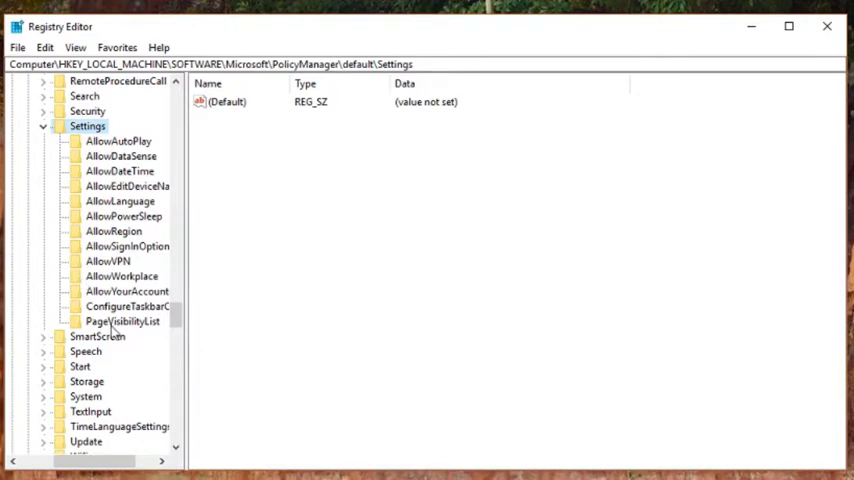
left_click(128, 292)
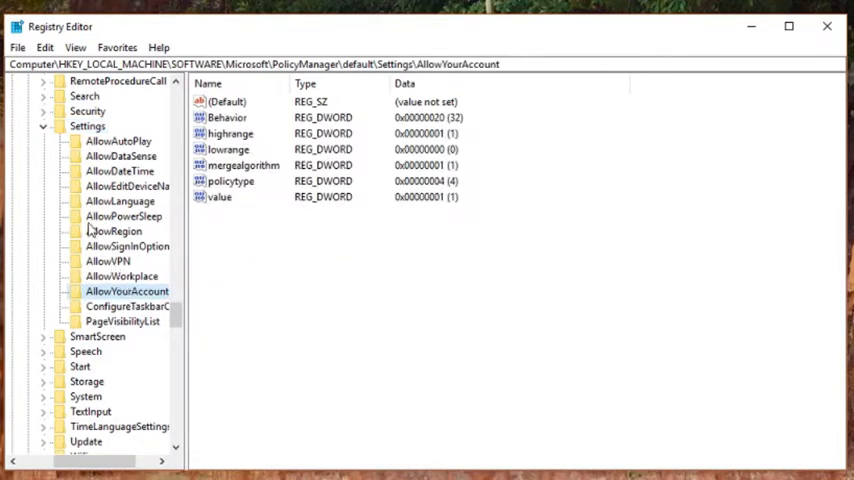
mouse_move(228, 204)
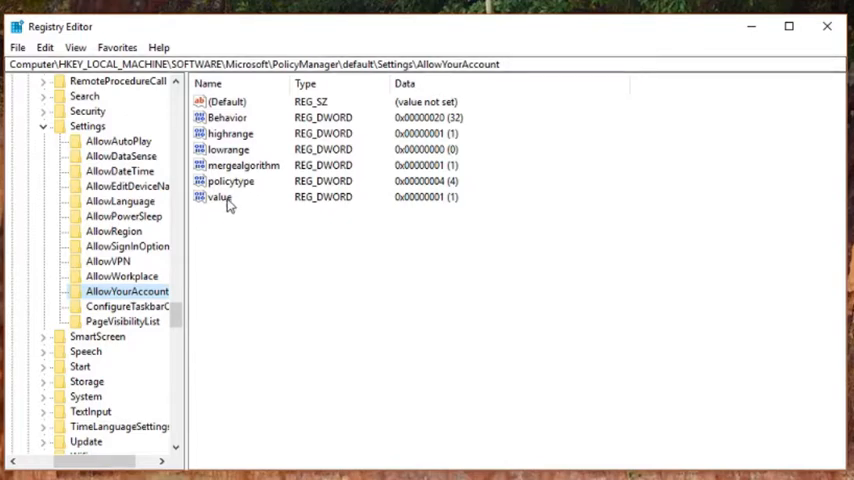
mouse_move(218, 196)
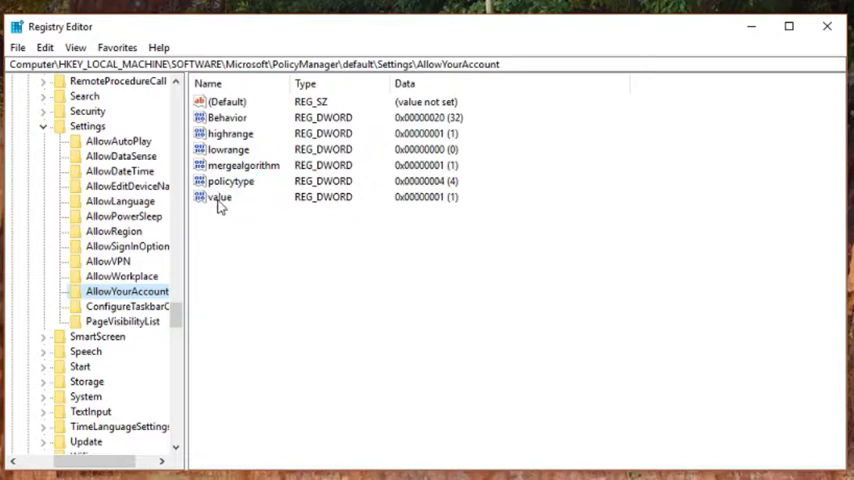
- Change the AllowYourAccount 'value' DWORD data from 1 to 0
double_click(218, 196)
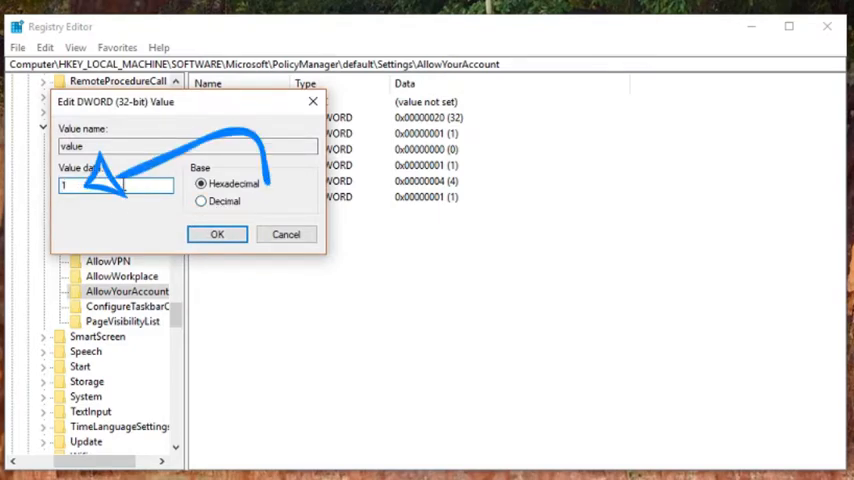
type("0")
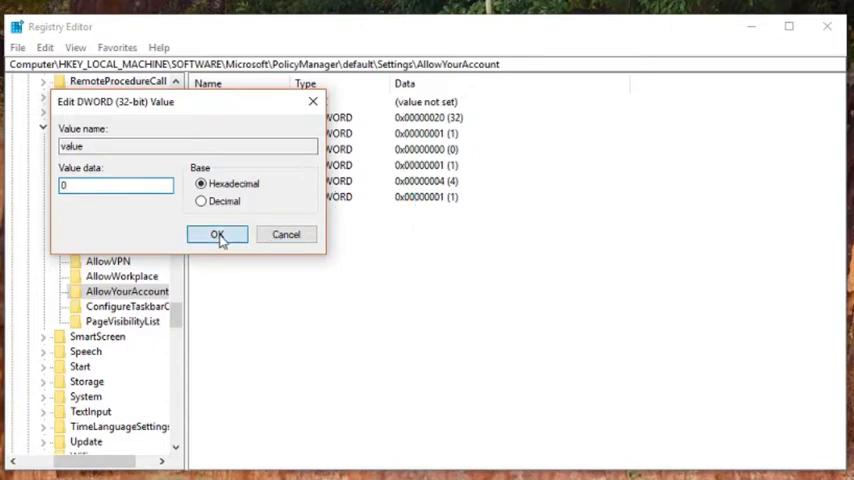
left_click(216, 234)
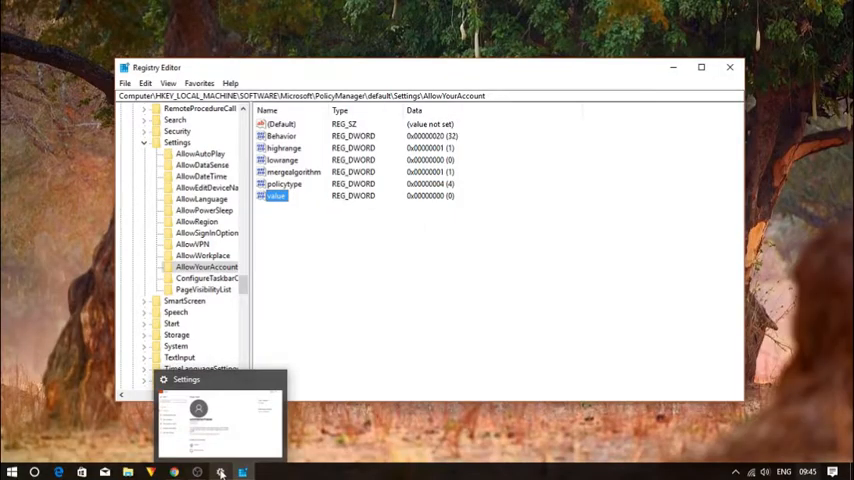
- Return to Settings > Accounts > Your info, now showing the organization-managed notice
left_click(230, 424)
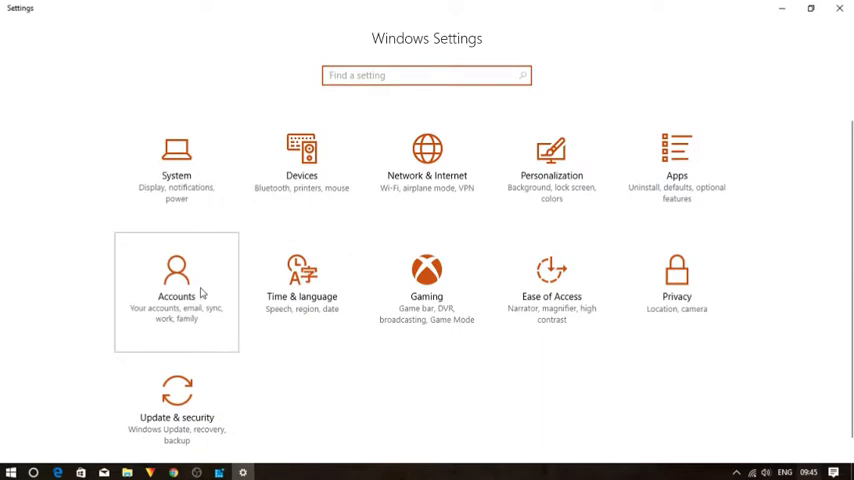
left_click(176, 290)
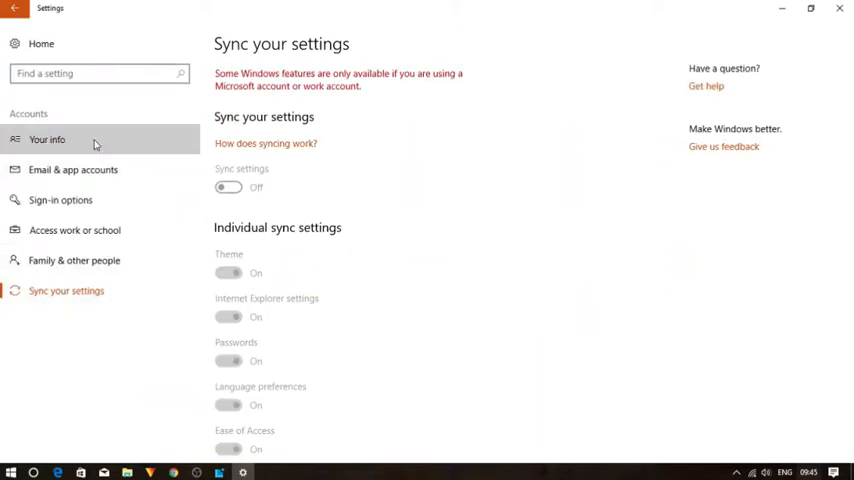
left_click(48, 140)
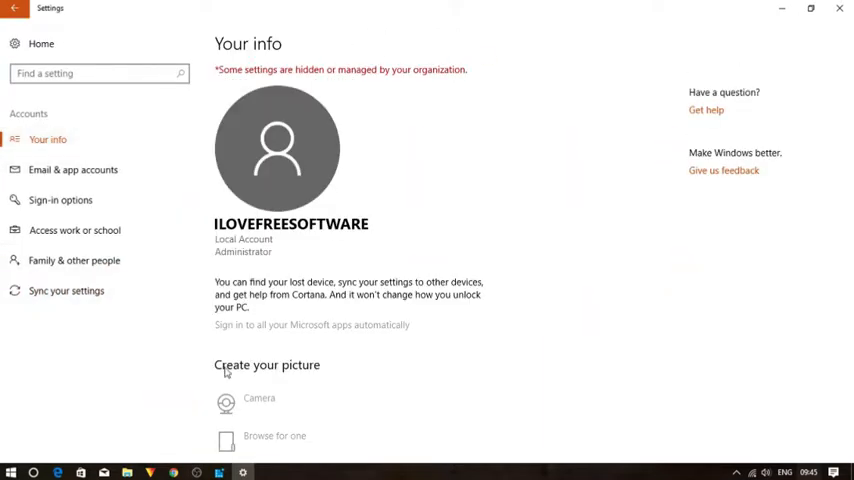